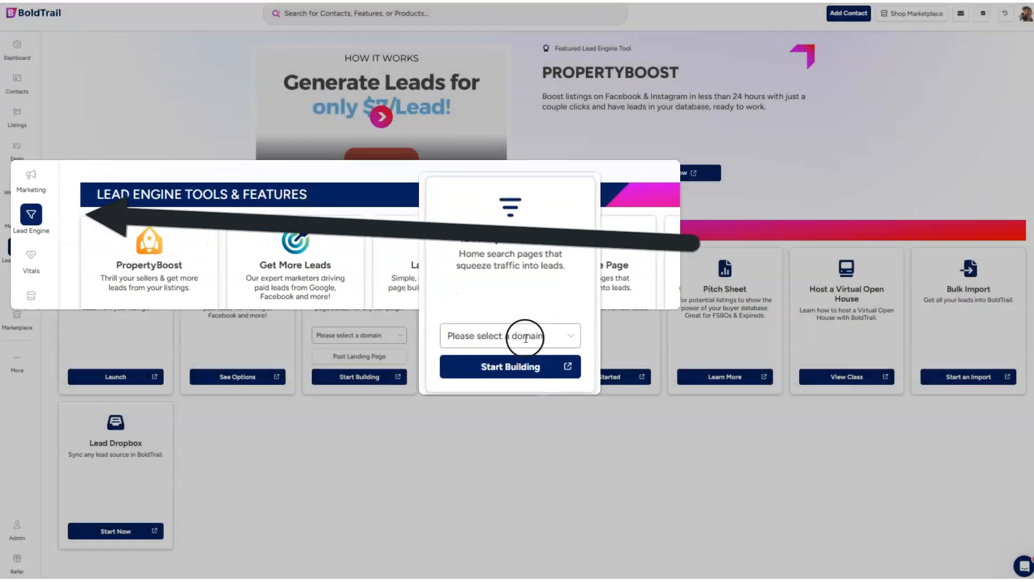
- Start the squeeze page builder, then move to the property Listings section
left_click(509, 367)
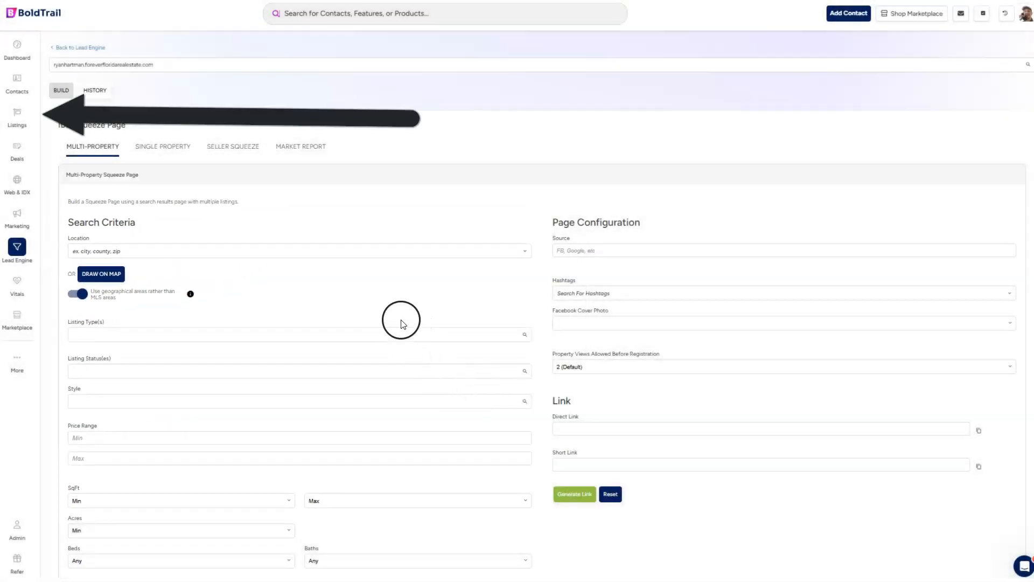
left_click(16, 112)
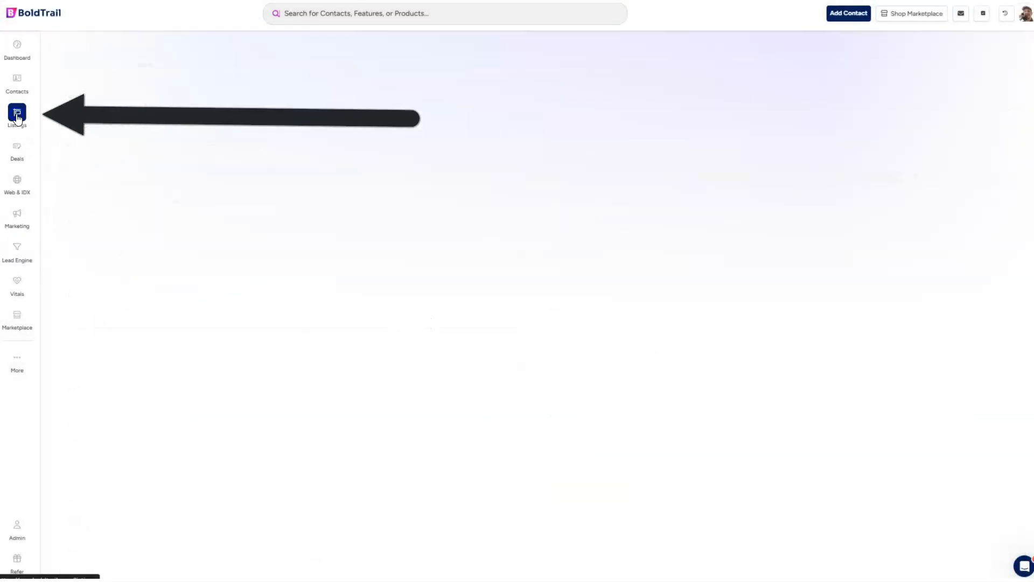
left_click(16, 116)
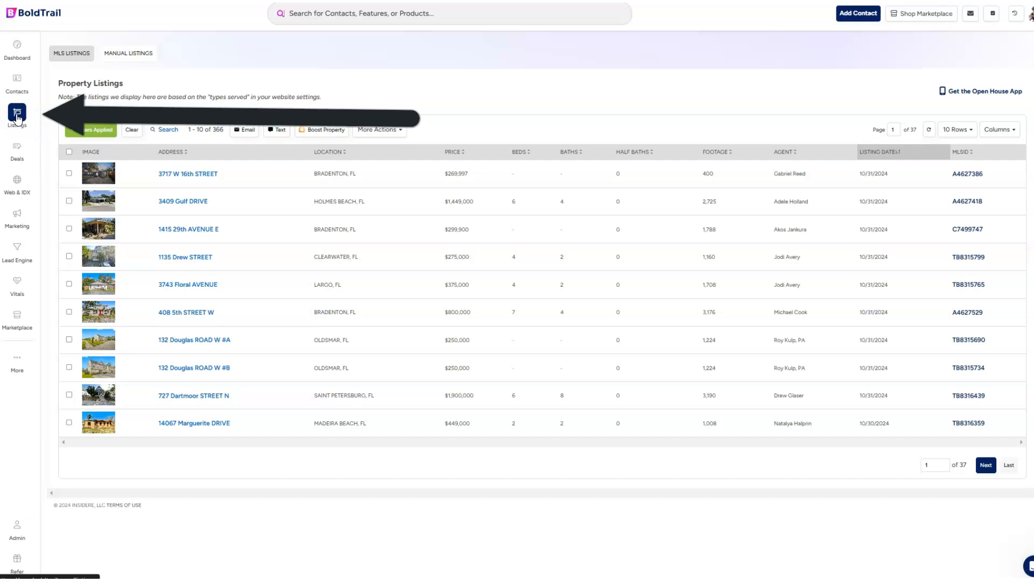
left_click(16, 112)
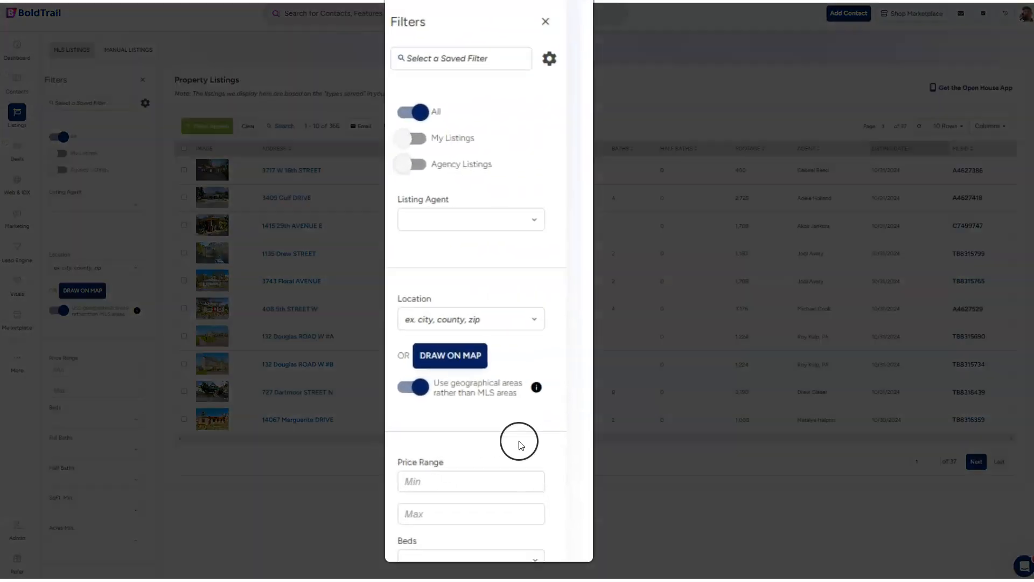
scroll("down", 3)
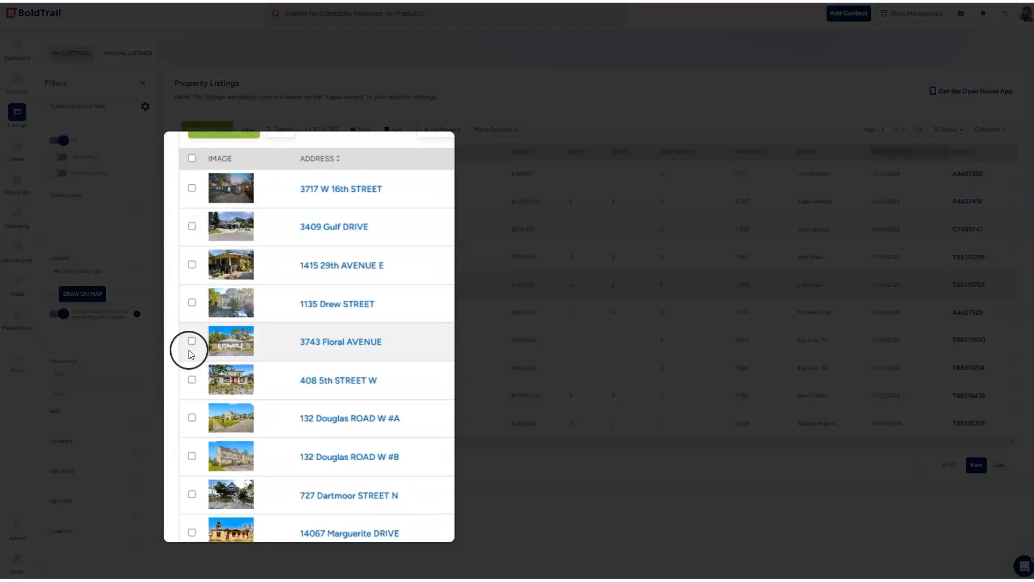
left_click(192, 341)
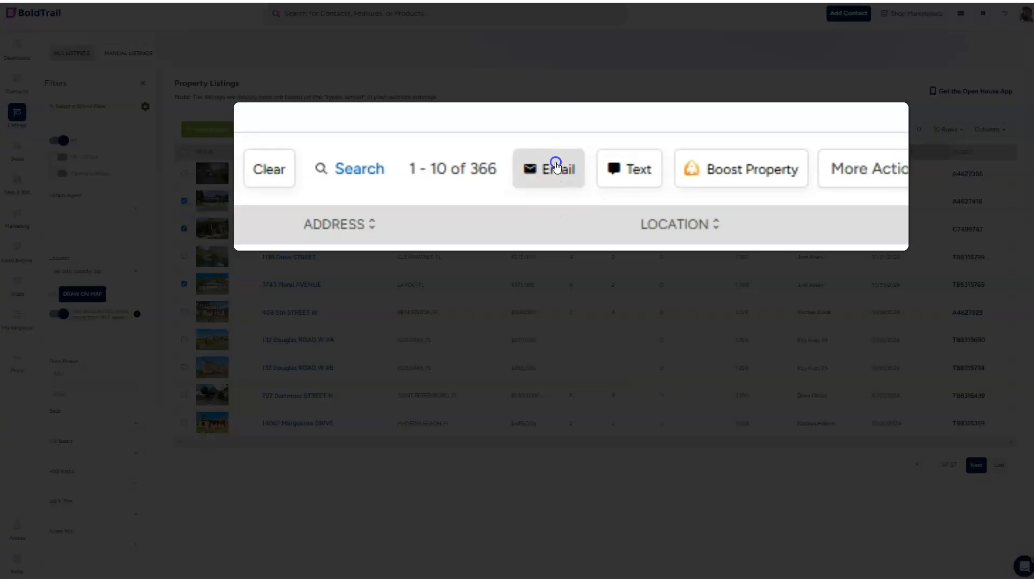
- Draft an email for the checked listings to a contact and select the {property_link} placeholder
left_click(549, 168)
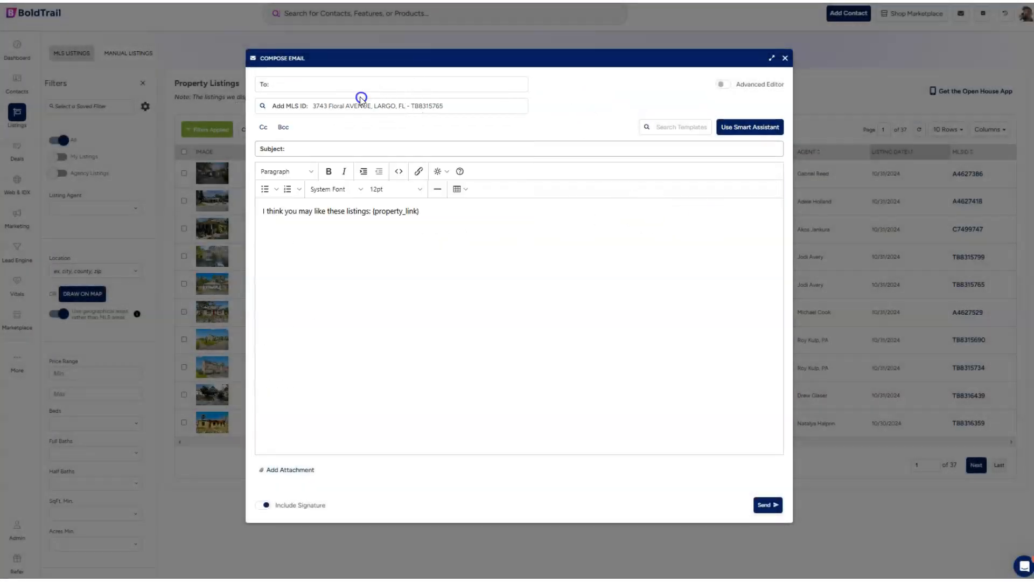
left_click(389, 84)
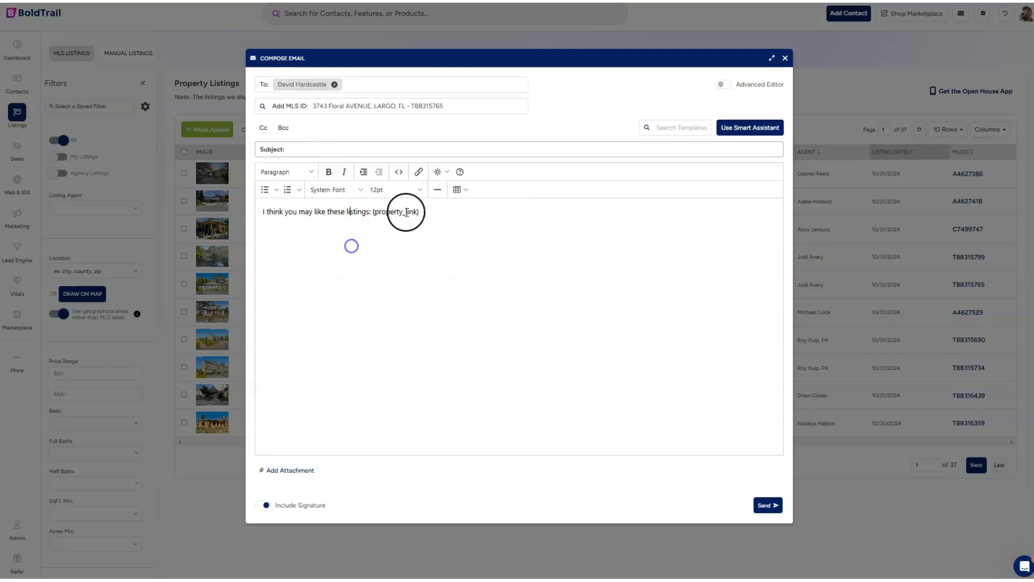
triple_click(340, 212)
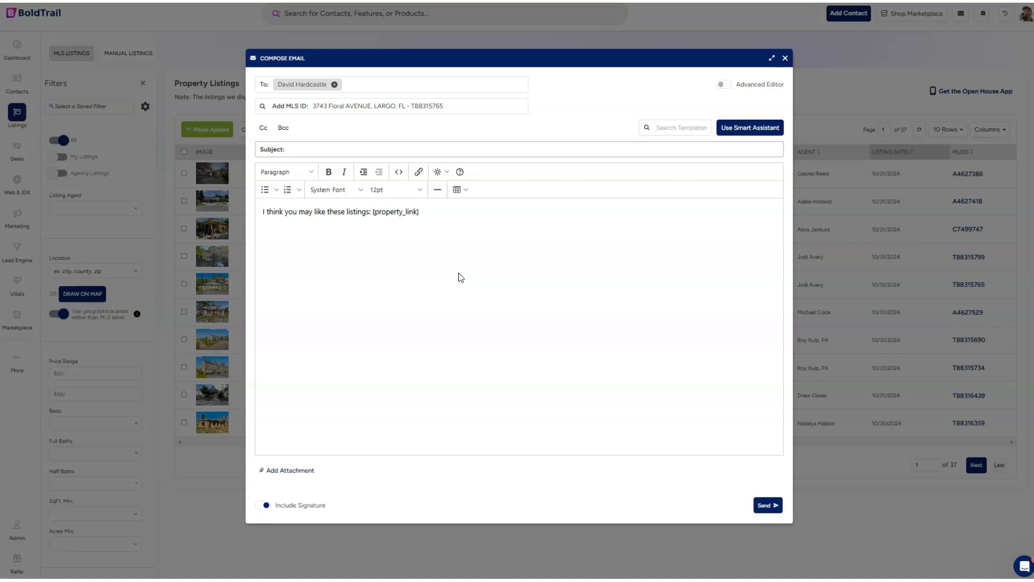
double_click(399, 213)
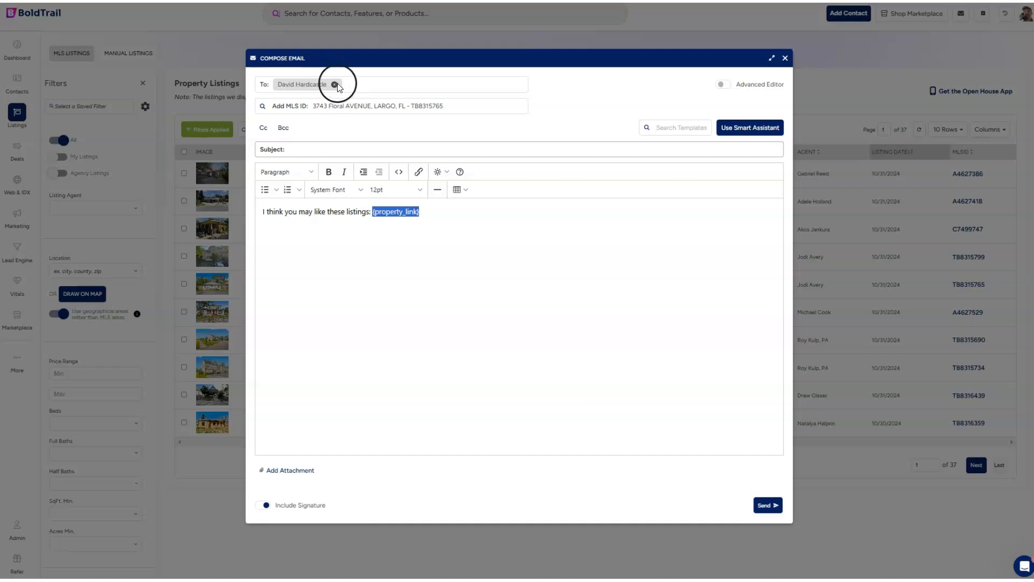
left_click(337, 84)
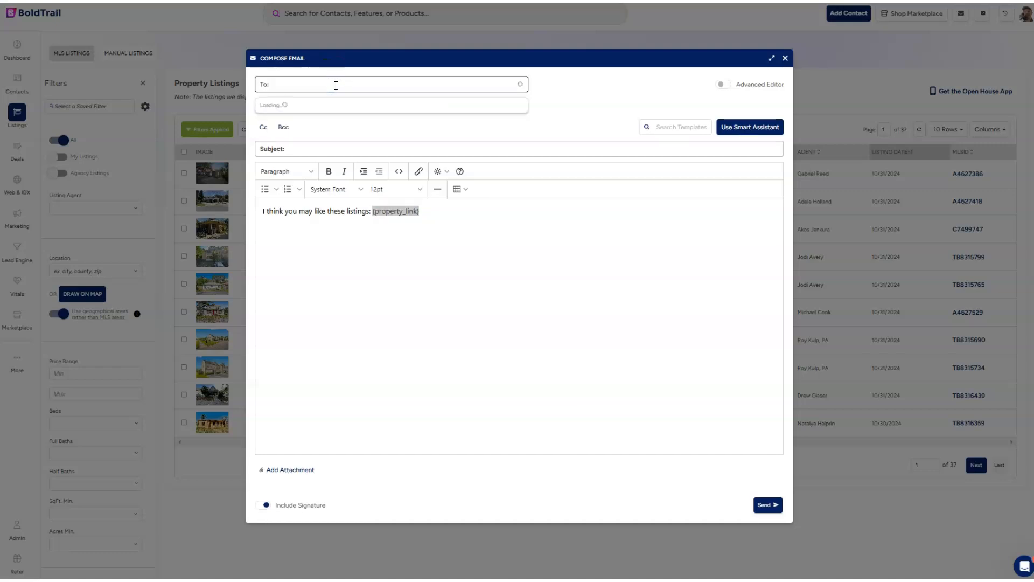
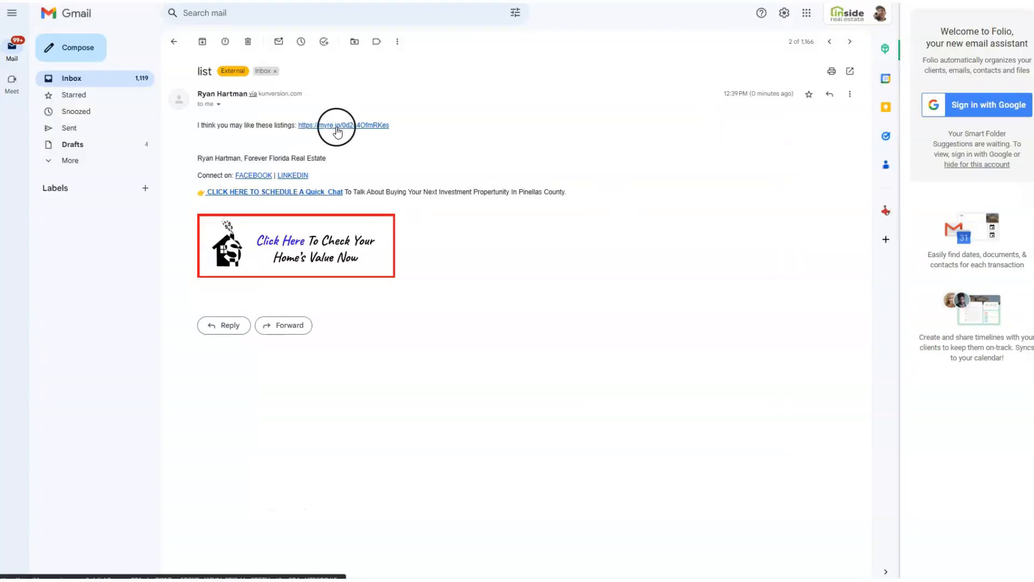
- Follow the shared listings short link in the received 'list' email
left_click(343, 125)
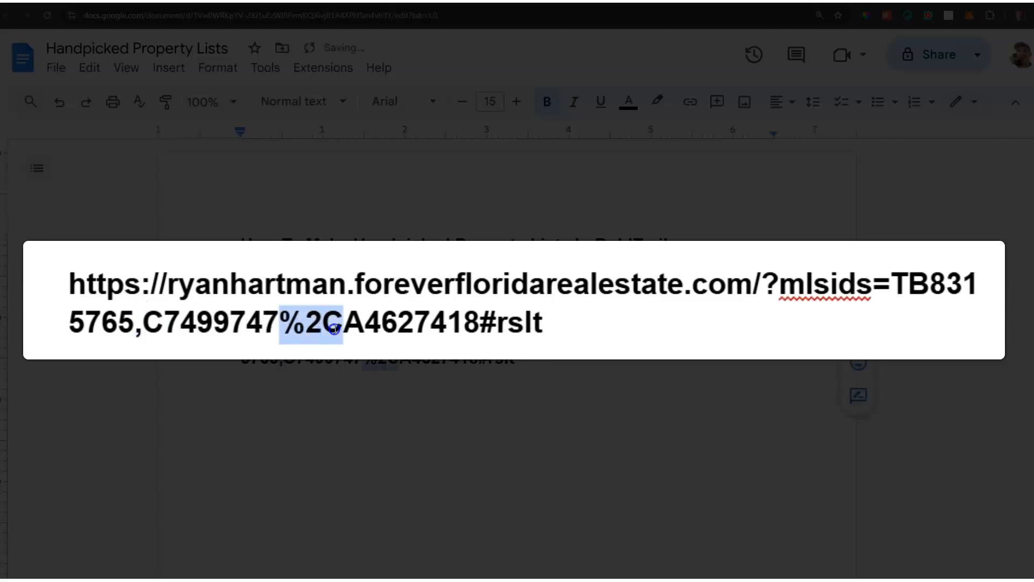
- Swap the %2C for a plain comma so the three MLS IDs read comma-separated
type(",")
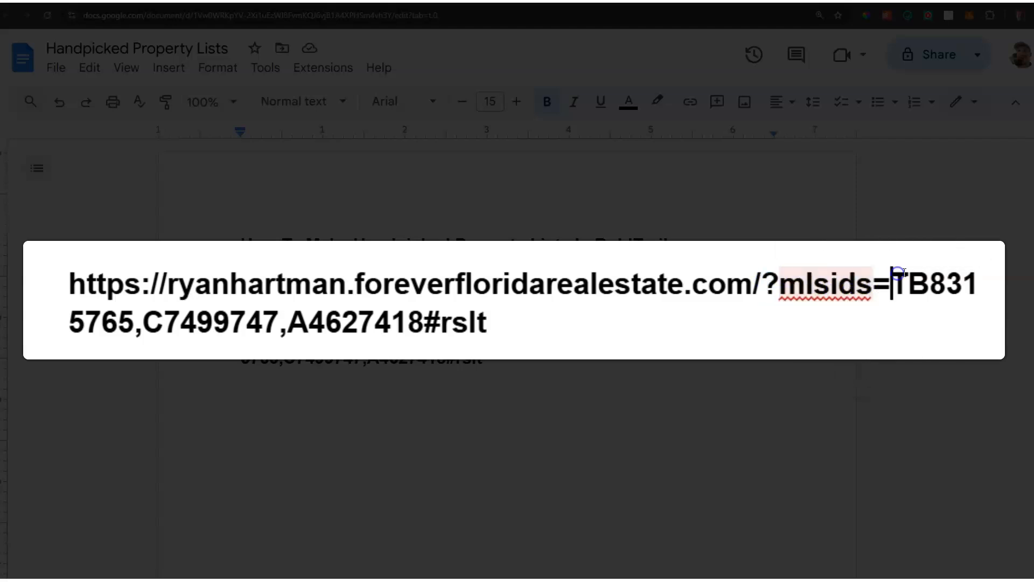
left_click_drag(898, 284, 422, 323)
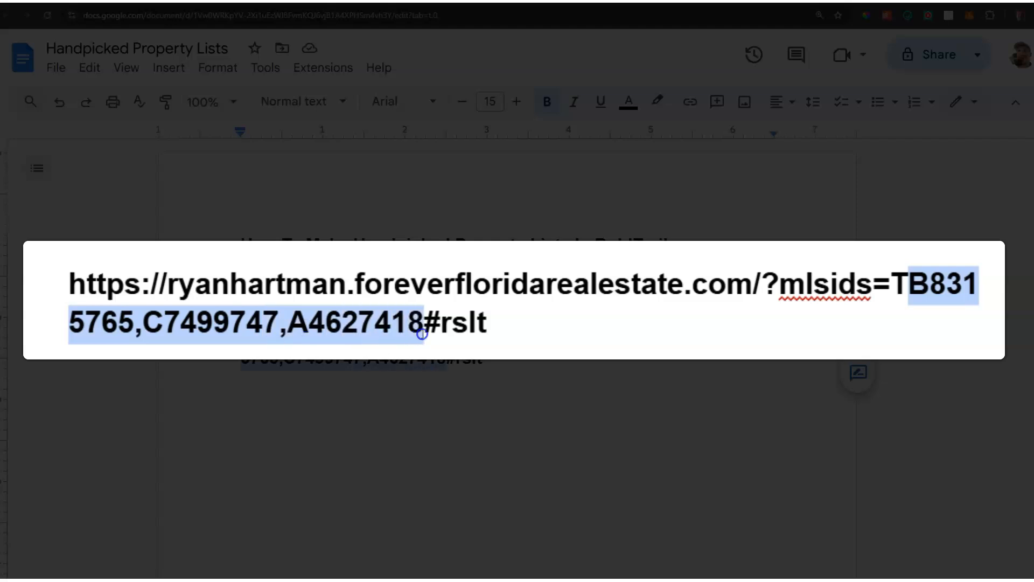
left_click(426, 323)
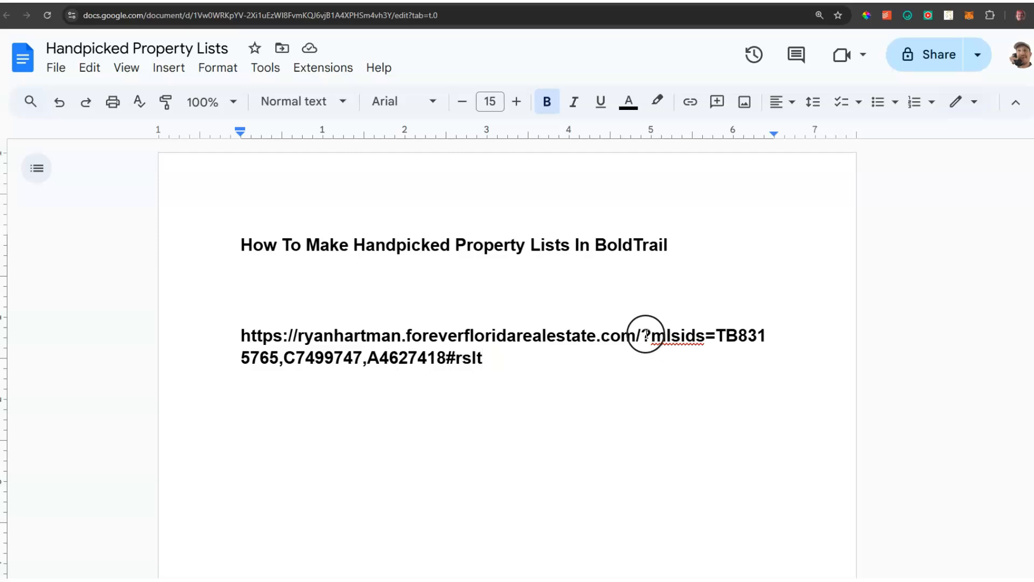
double_click(653, 335)
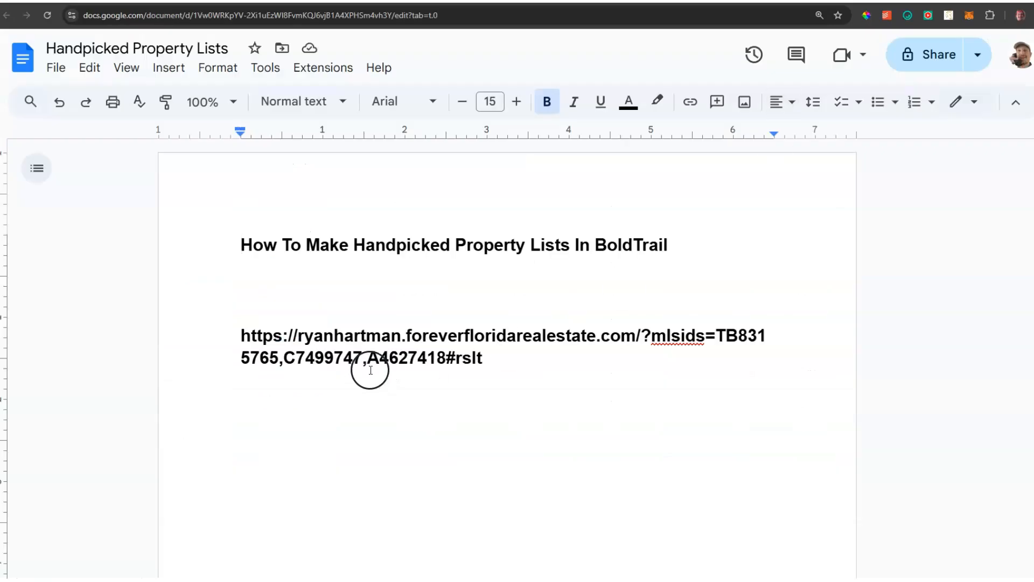
left_click_drag(369, 358, 482, 358)
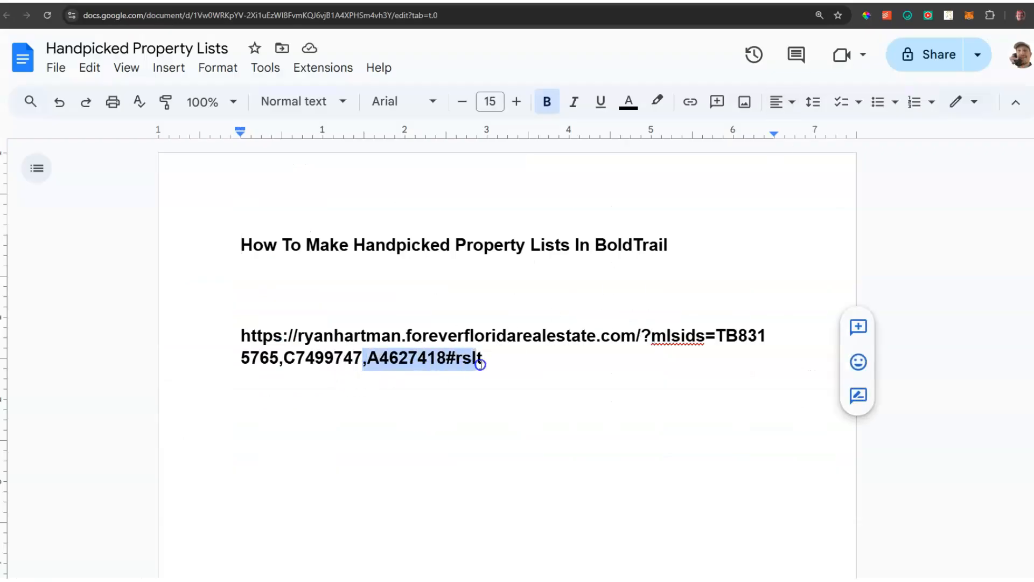